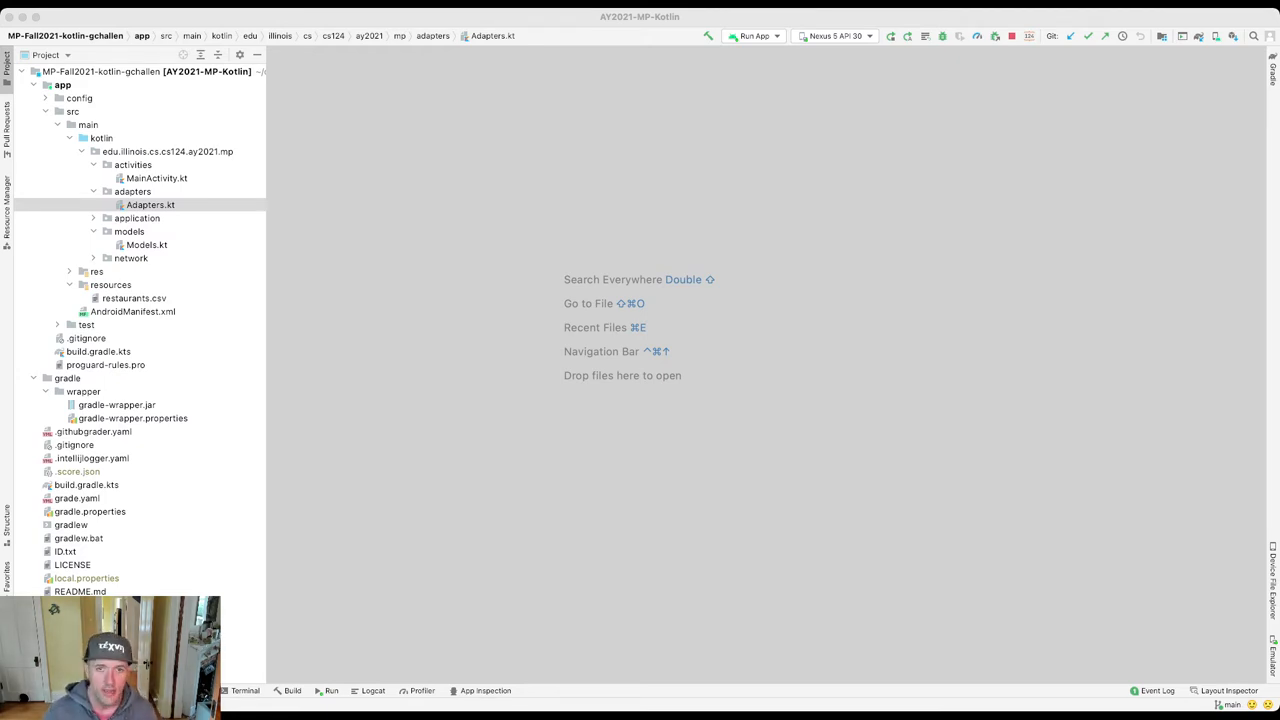
Step: Select the 'Test MP1' run configuration and start the test run
left_click(150, 204)
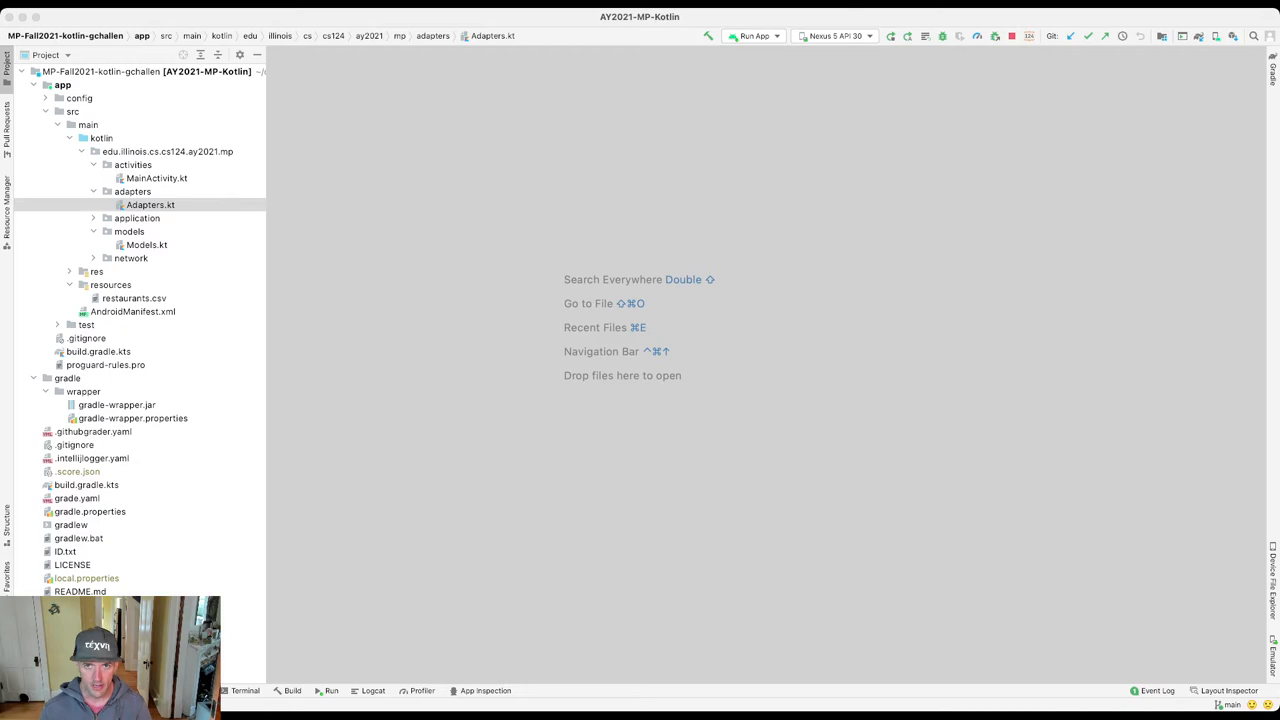
left_click(150, 204)
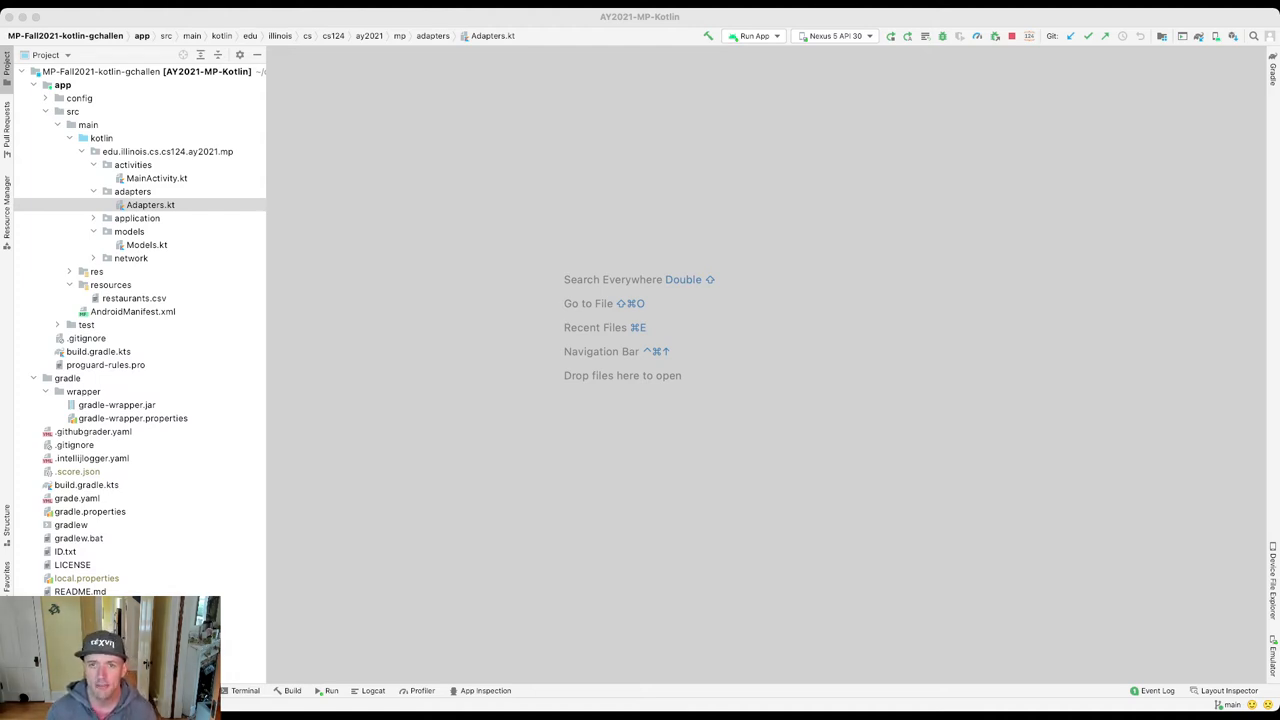
left_click(150, 204)
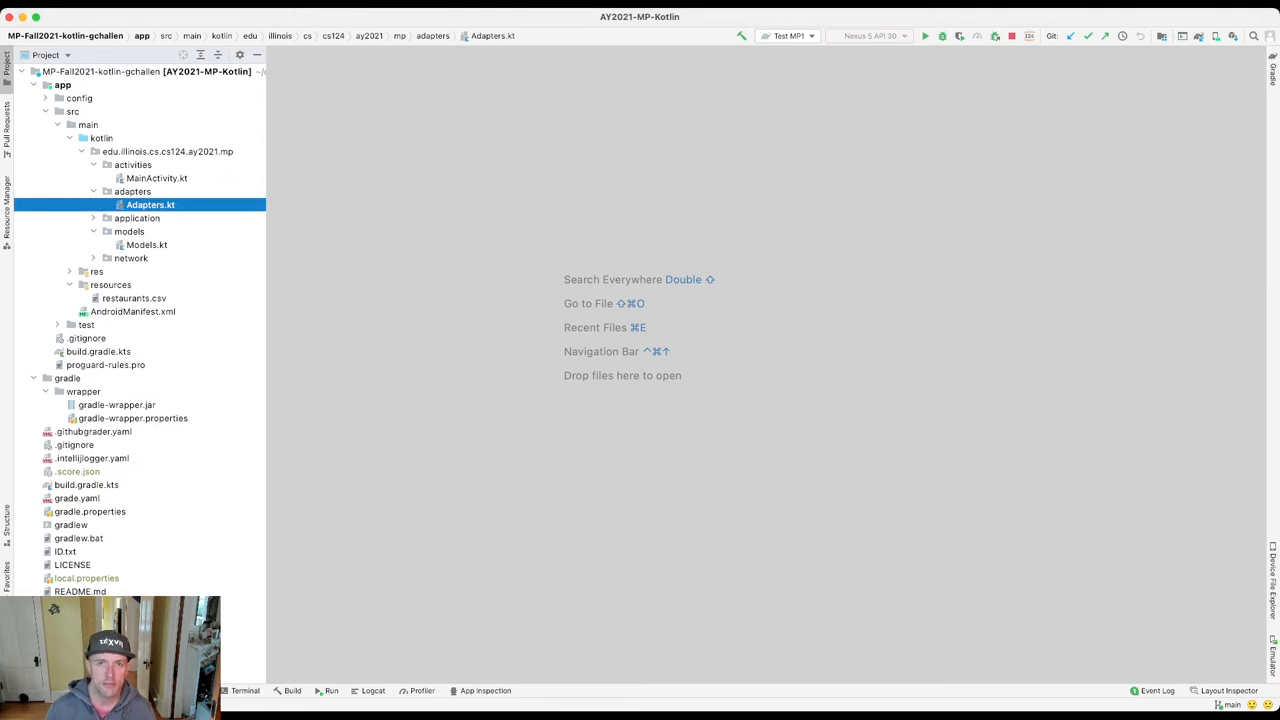
left_click(924, 36)
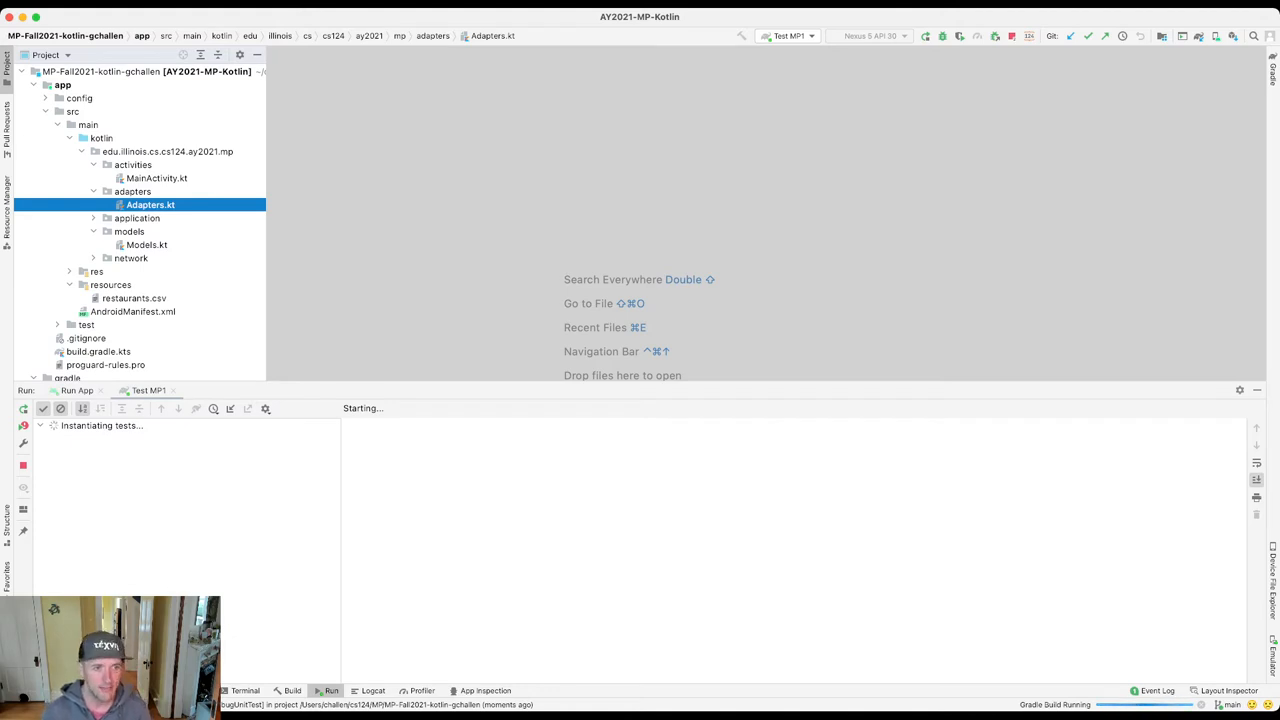
scroll("down", 3)
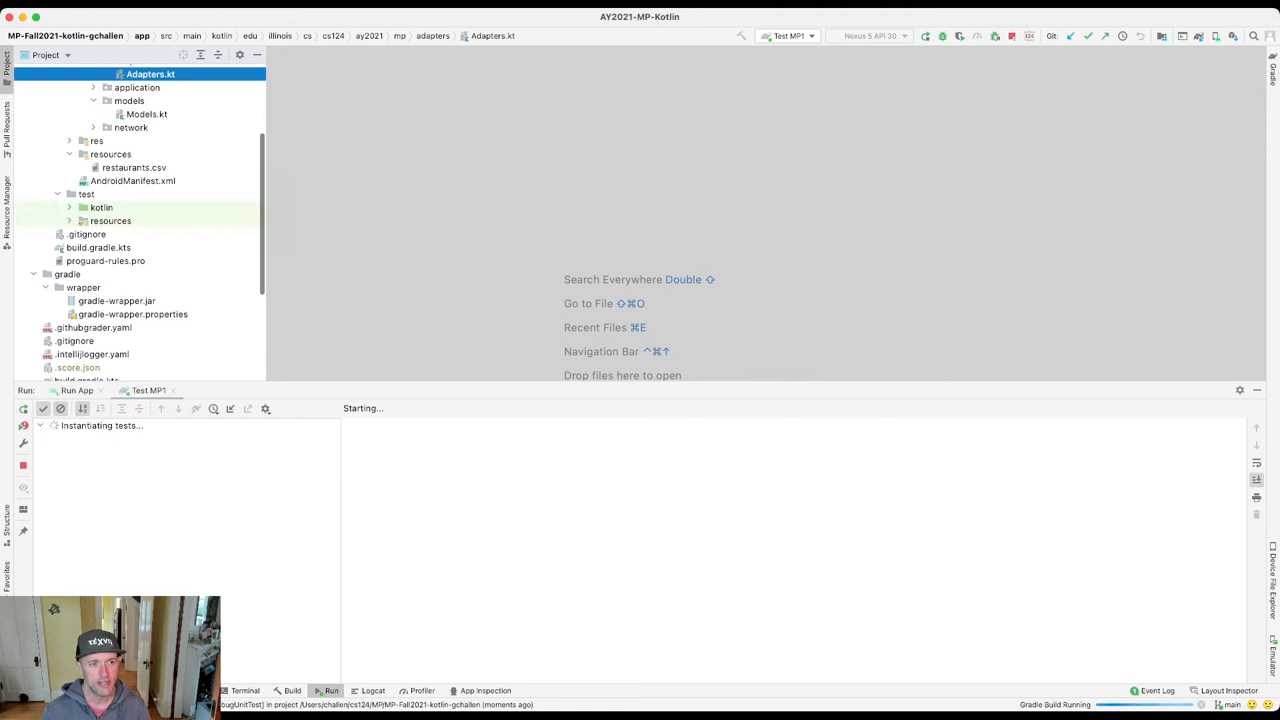
Step: Open MP1Test.kt from the Project panel and scroll to testRestaurantCompareByName
left_click(100, 206)
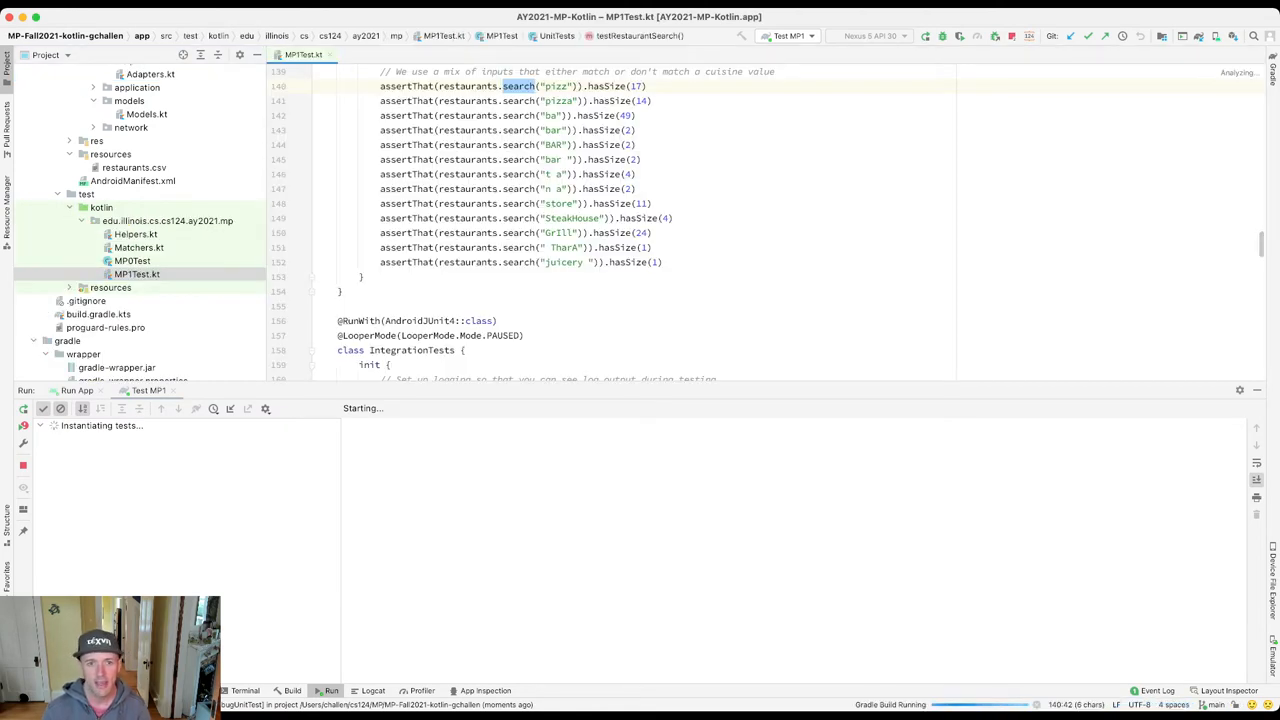
scroll("up", 3)
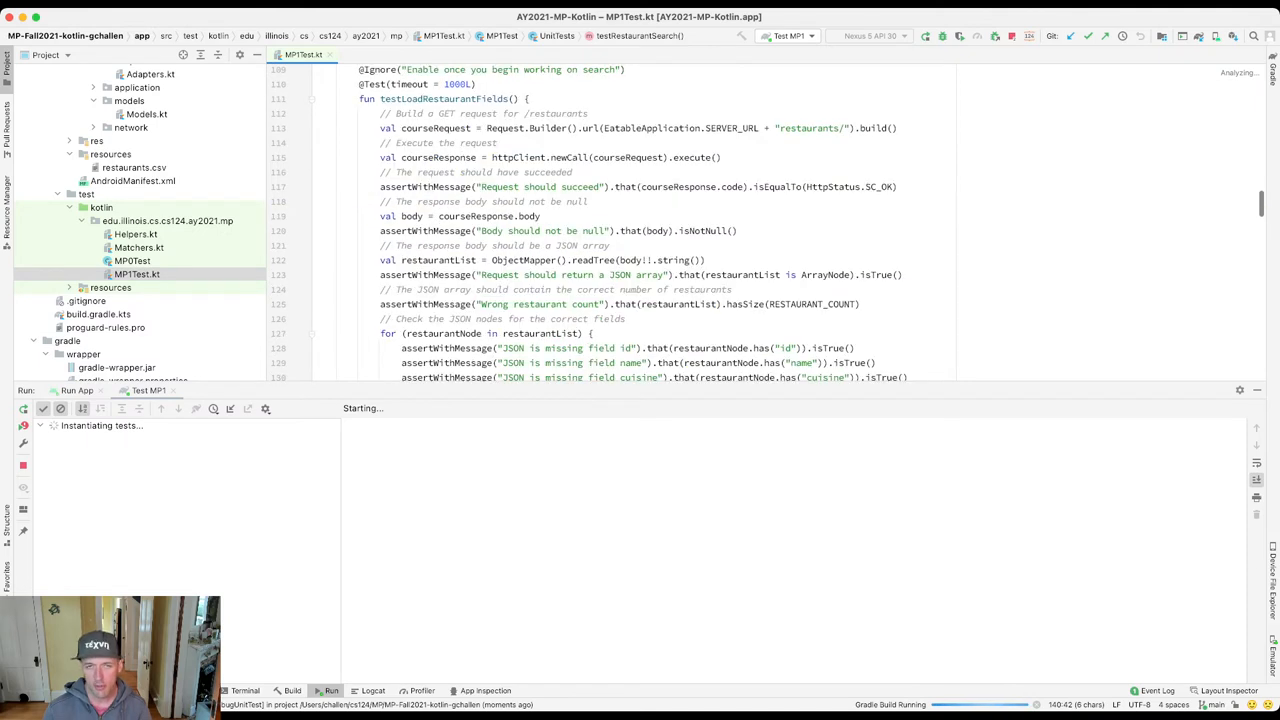
scroll("up", 3)
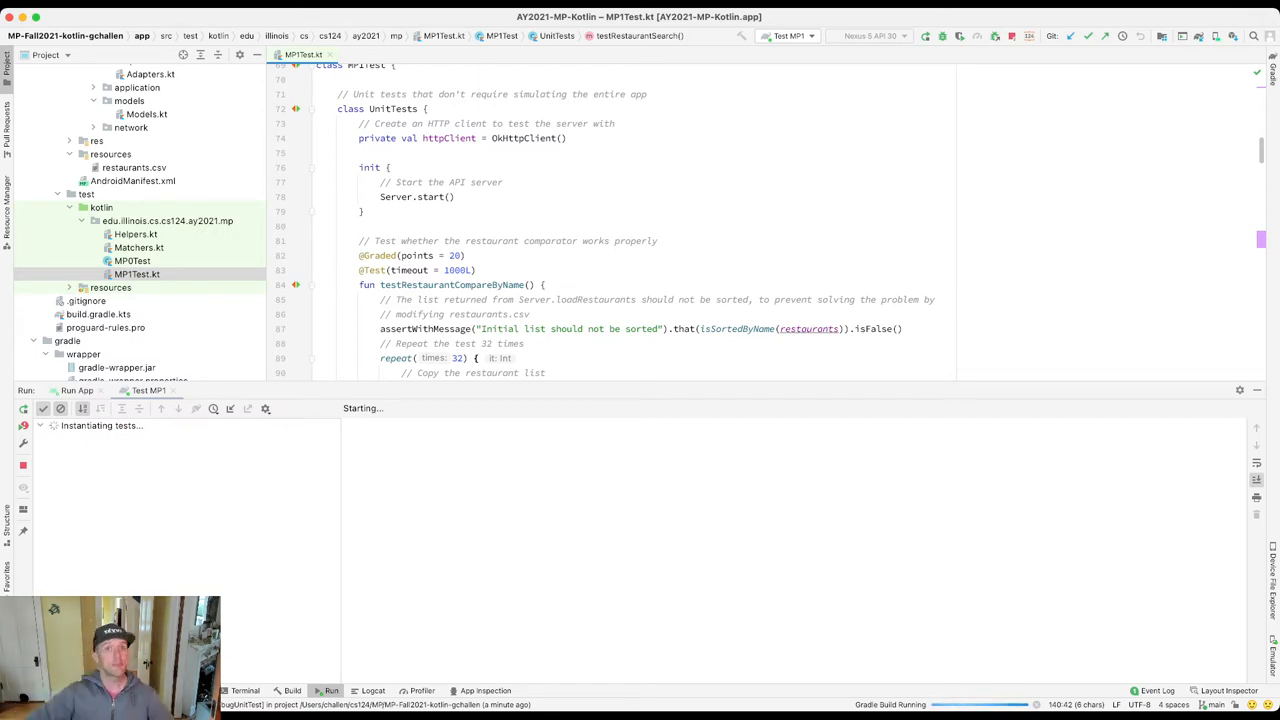
Step: Review the 4 failing tests and navigate from the test code to Restaurant.SORT_BY_NAME in Models.kt
scroll("up", 3)
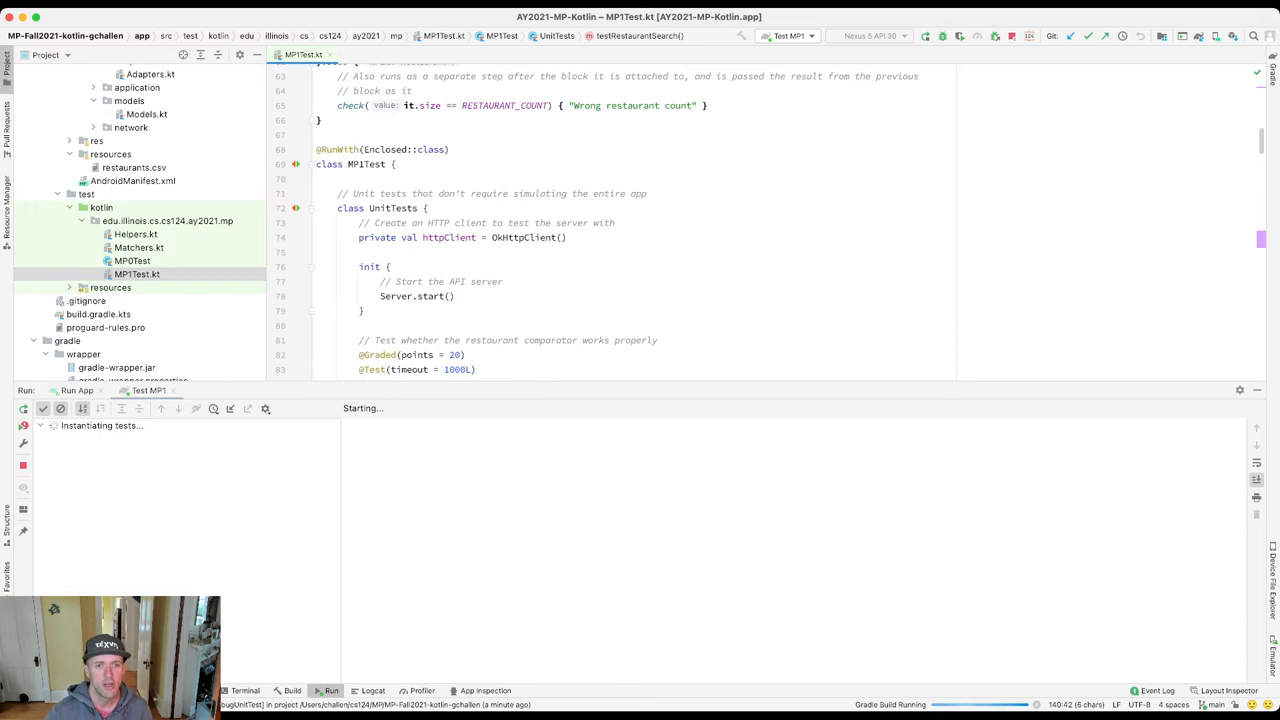
scroll("down", 3)
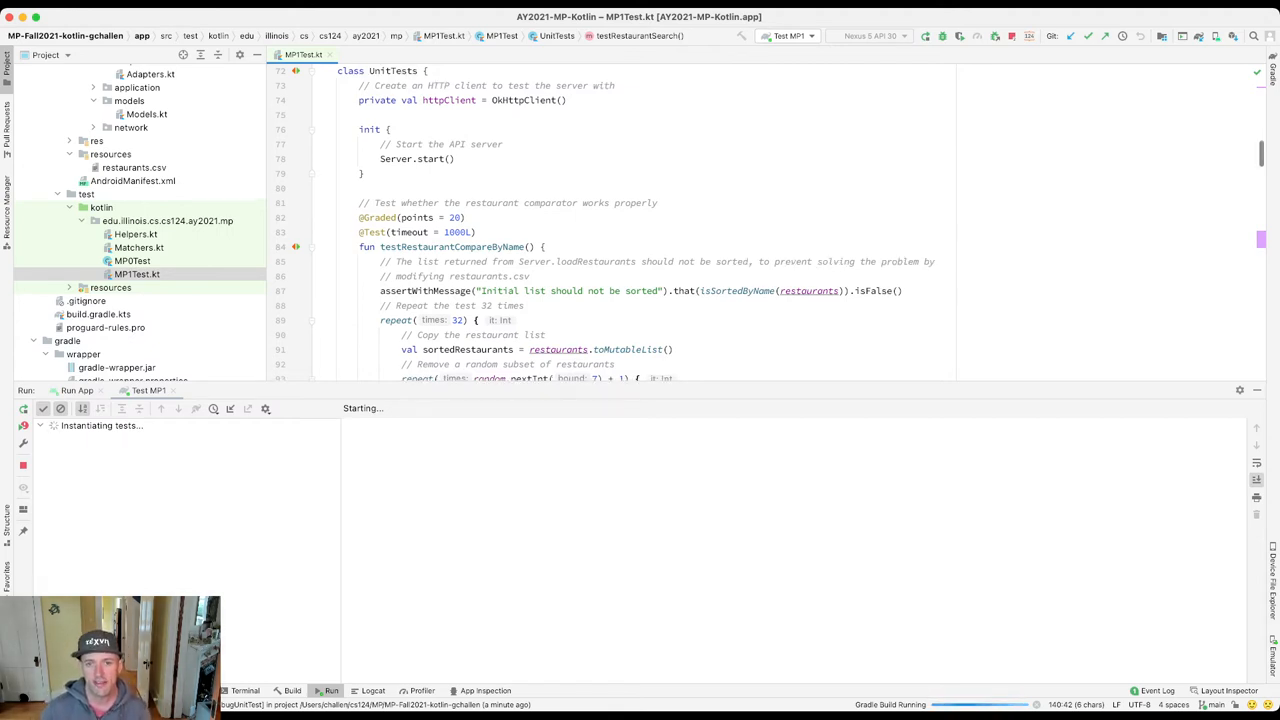
scroll("down", 3)
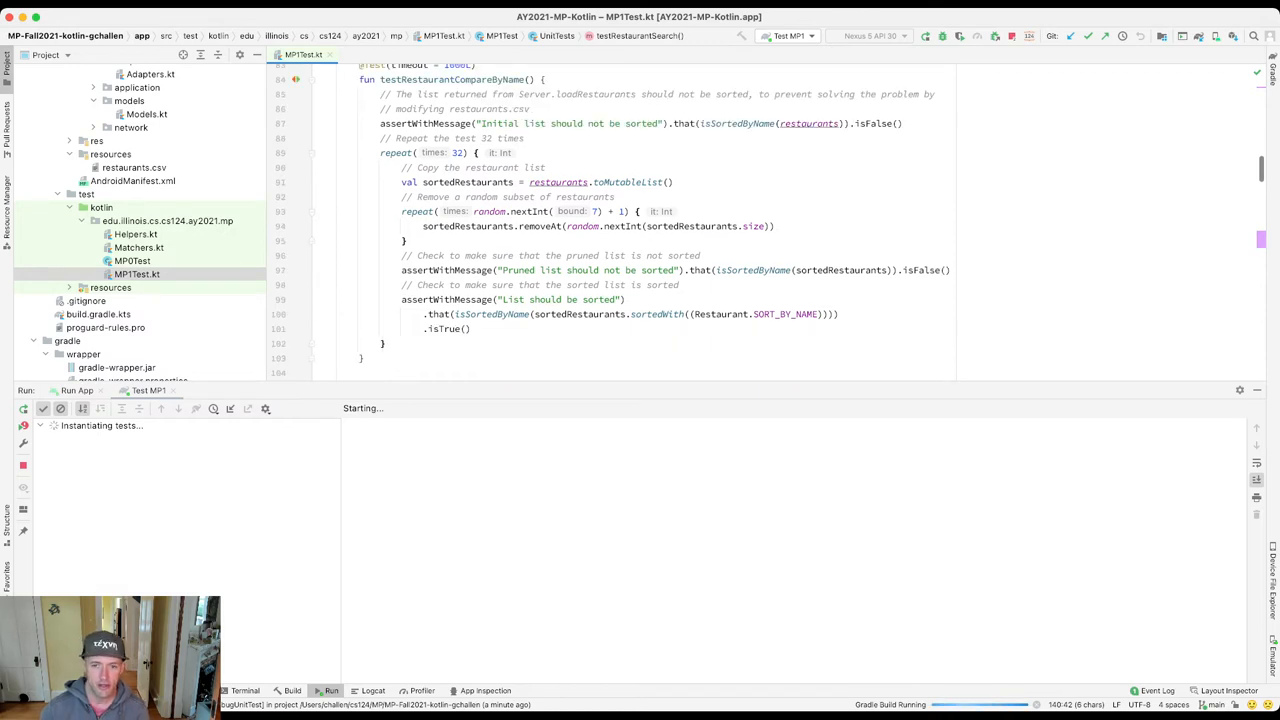
left_click(788, 314)
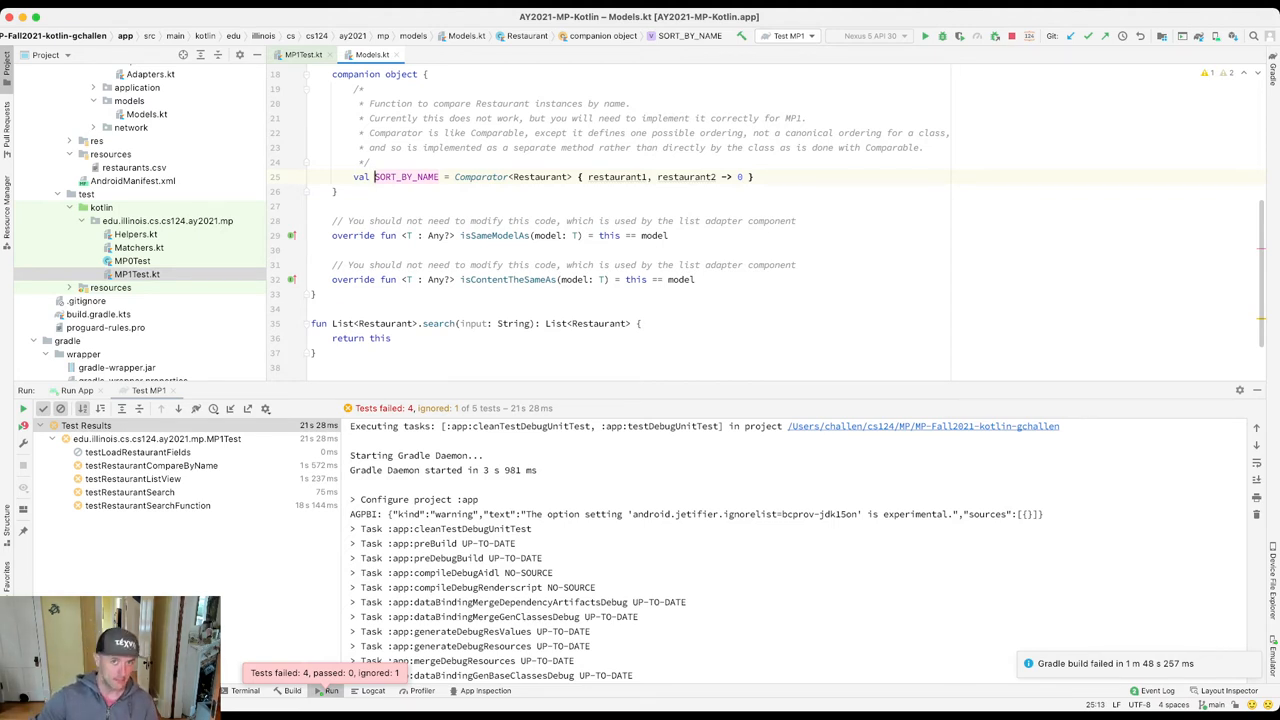
double_click(616, 176)
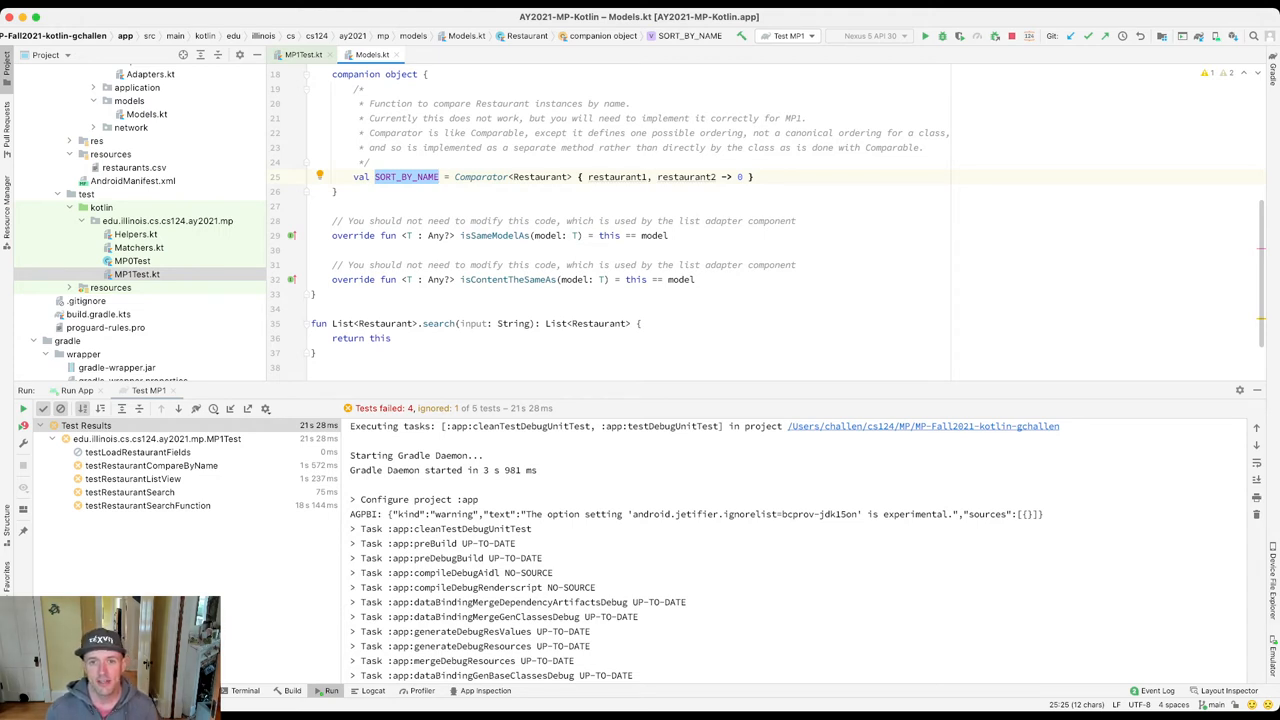
Step: Split the SORT_BY_NAME lambda onto several lines, trying restaurant1.name and 'return 0', leaving the body as 0
left_click(738, 176)
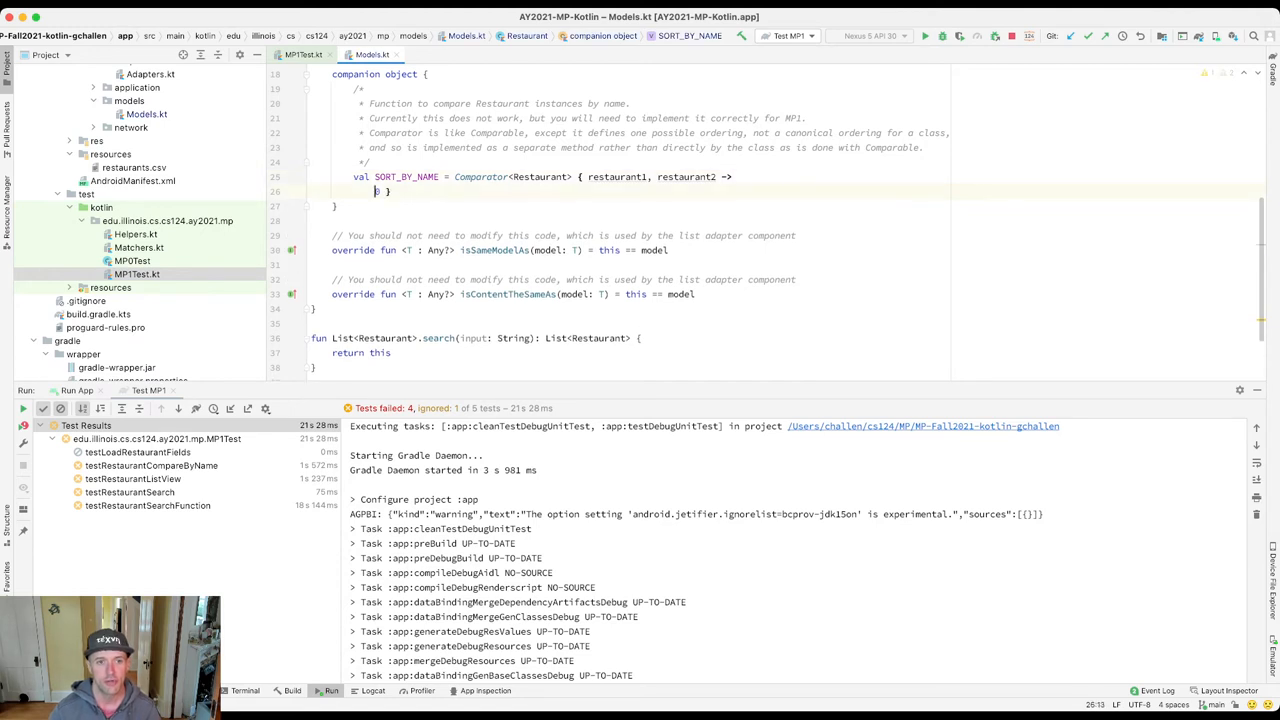
type("0")
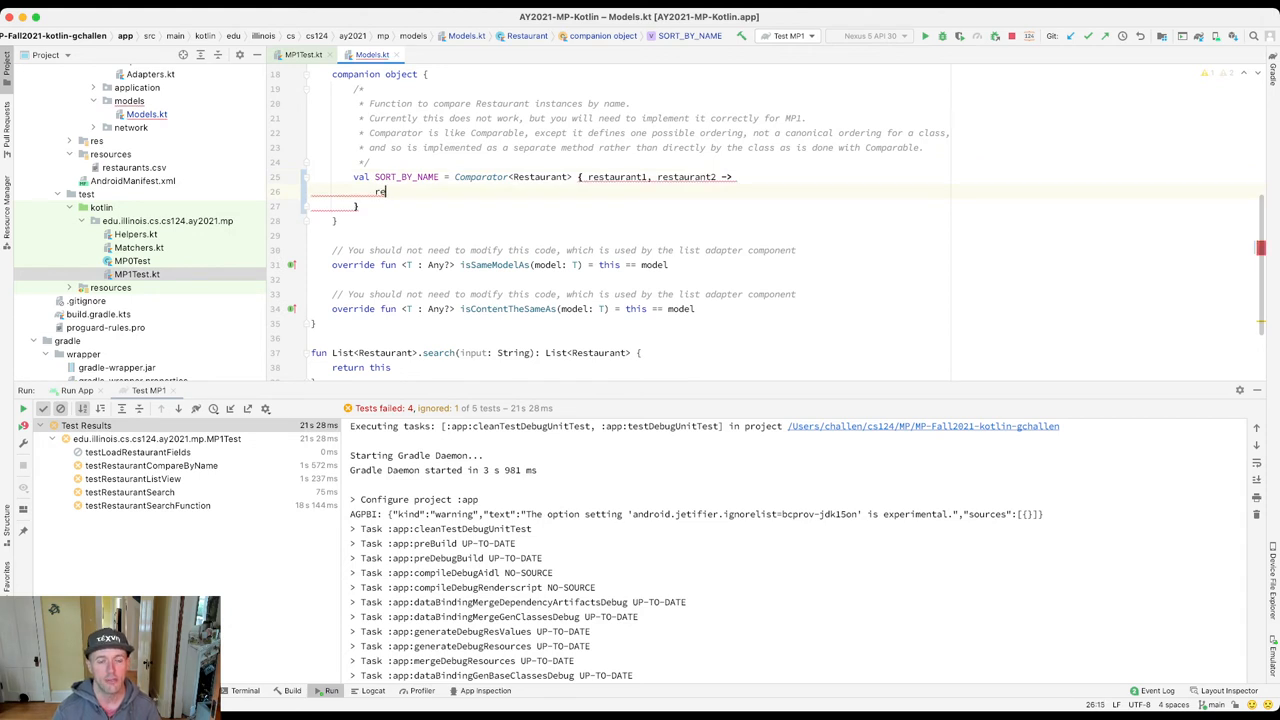
type("restaurant1.n")
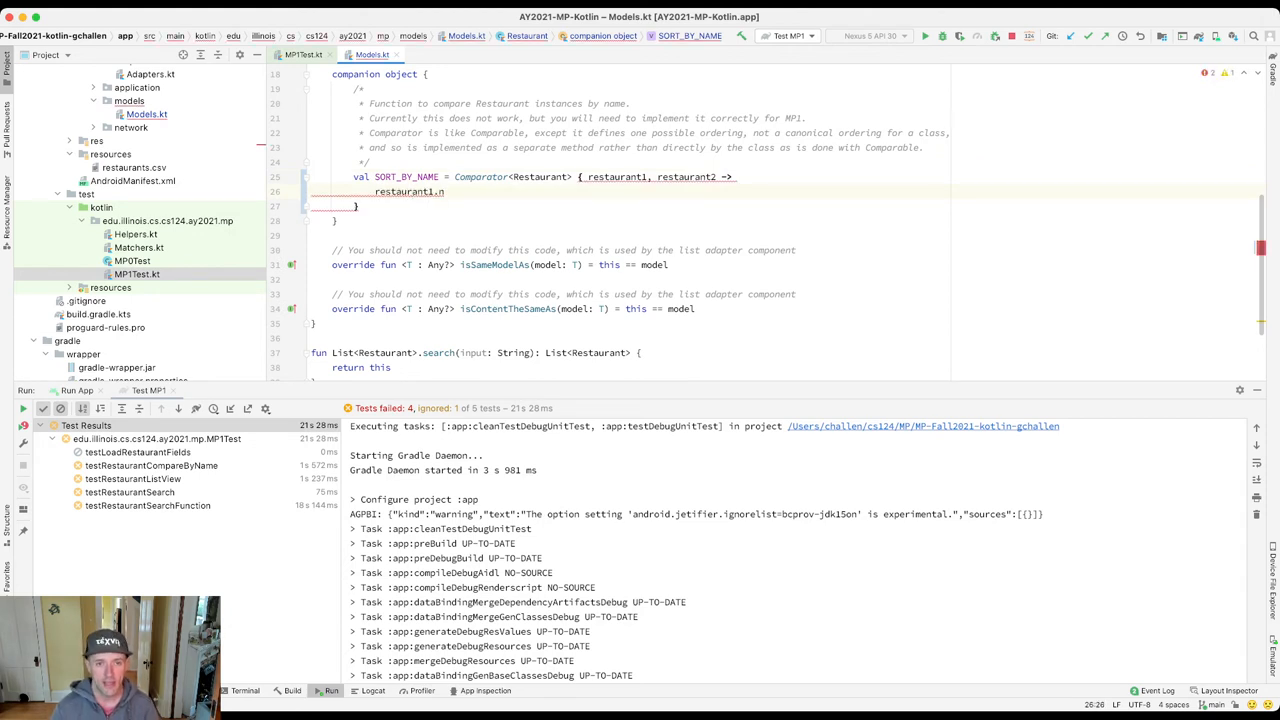
type("ame")
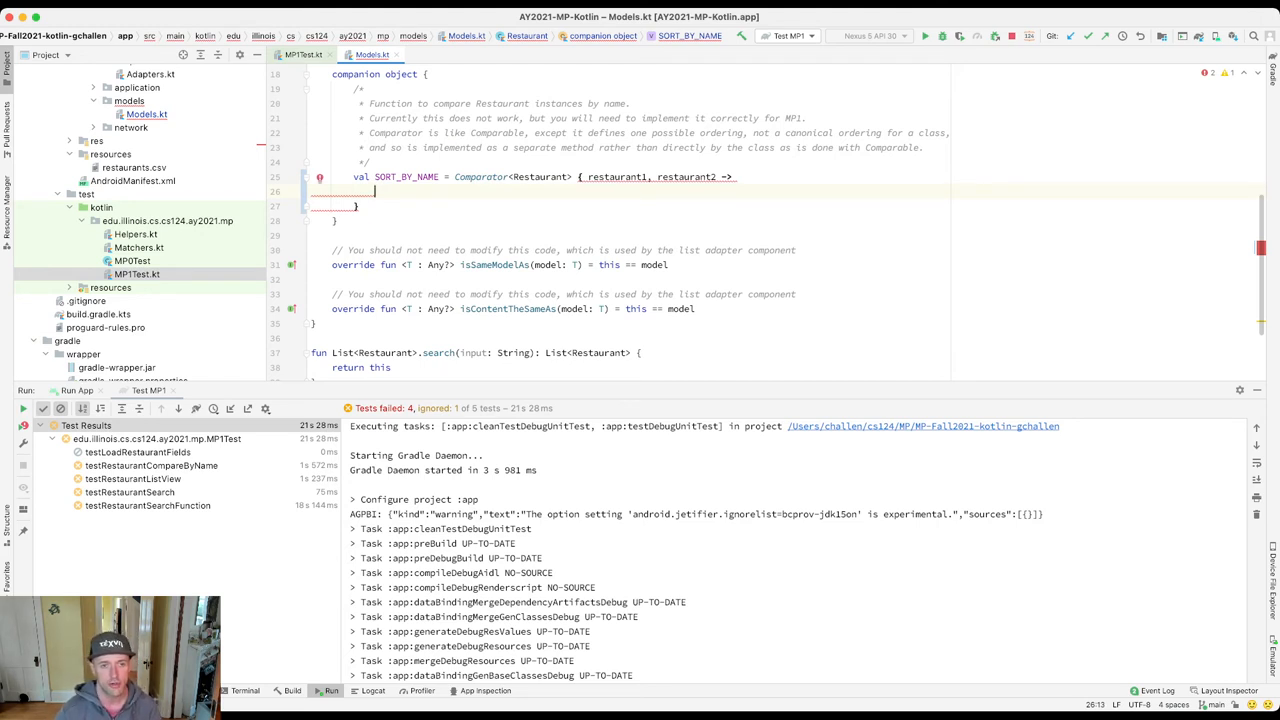
type("return 0")
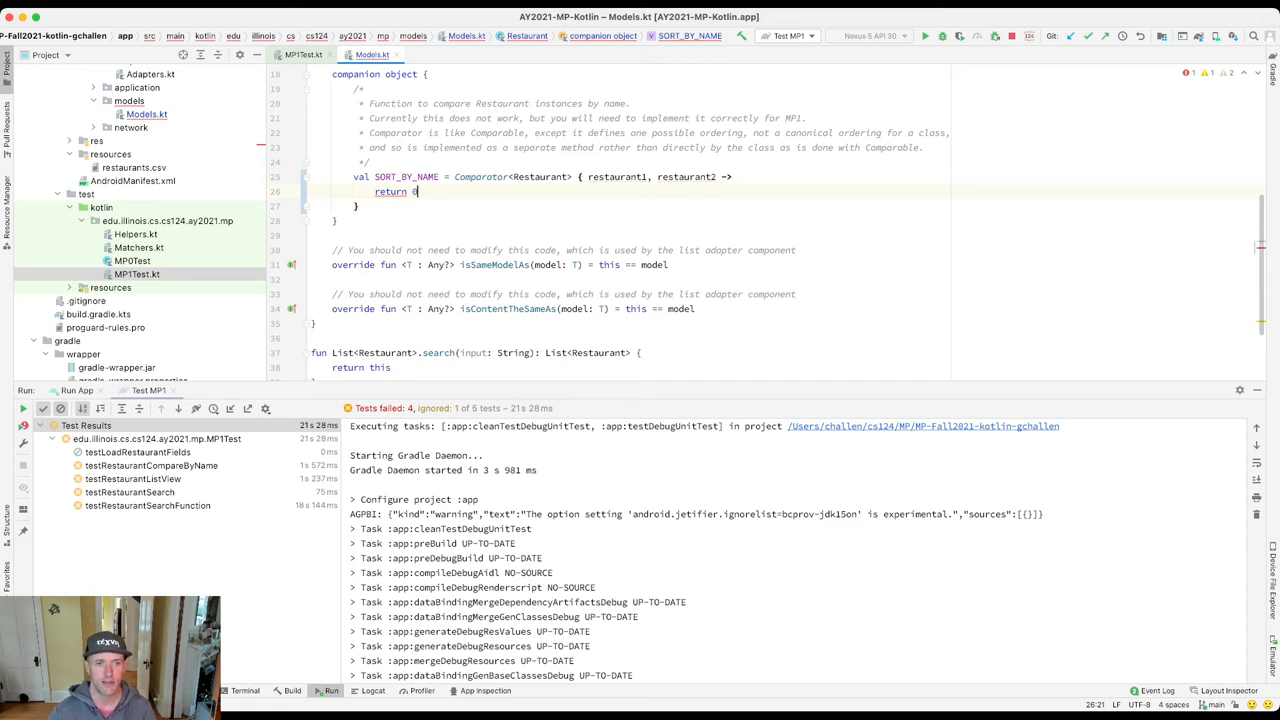
key("BackSpace")
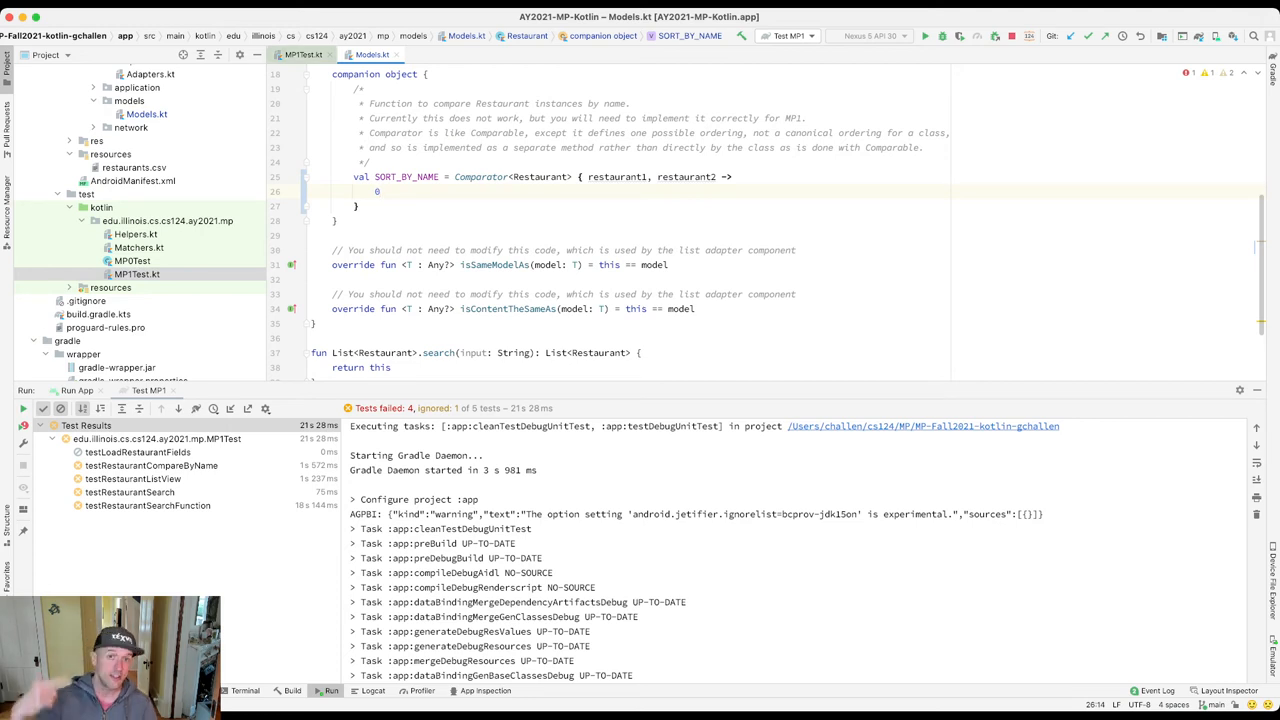
Step: Run testRestaurantCompareByName alone from the gutter, see it fail, and return to Models.kt
left_click(150, 464)
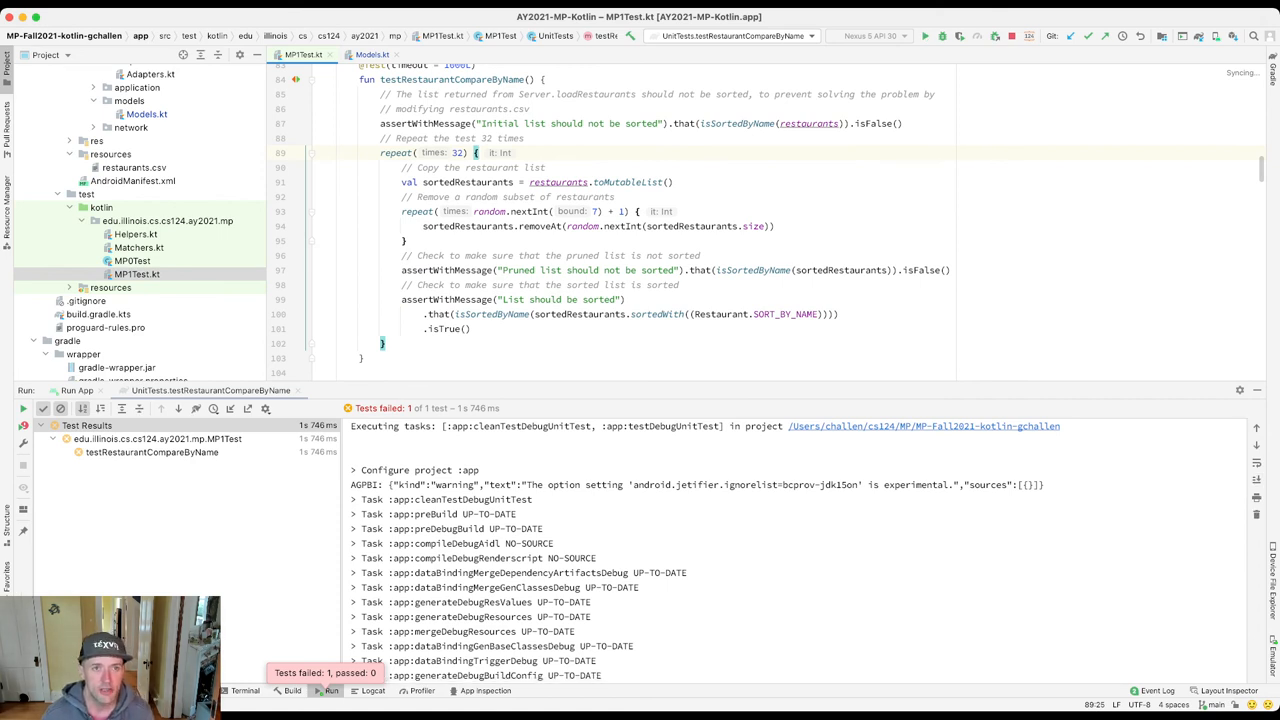
left_click(372, 54)
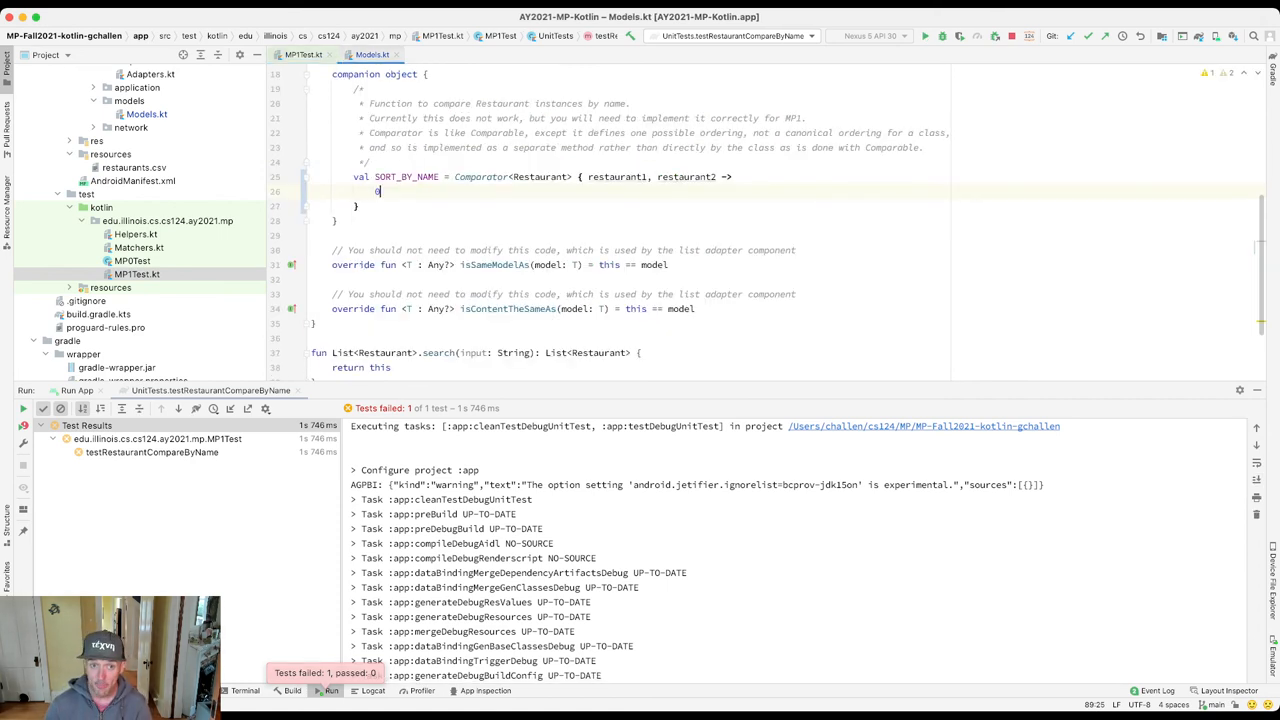